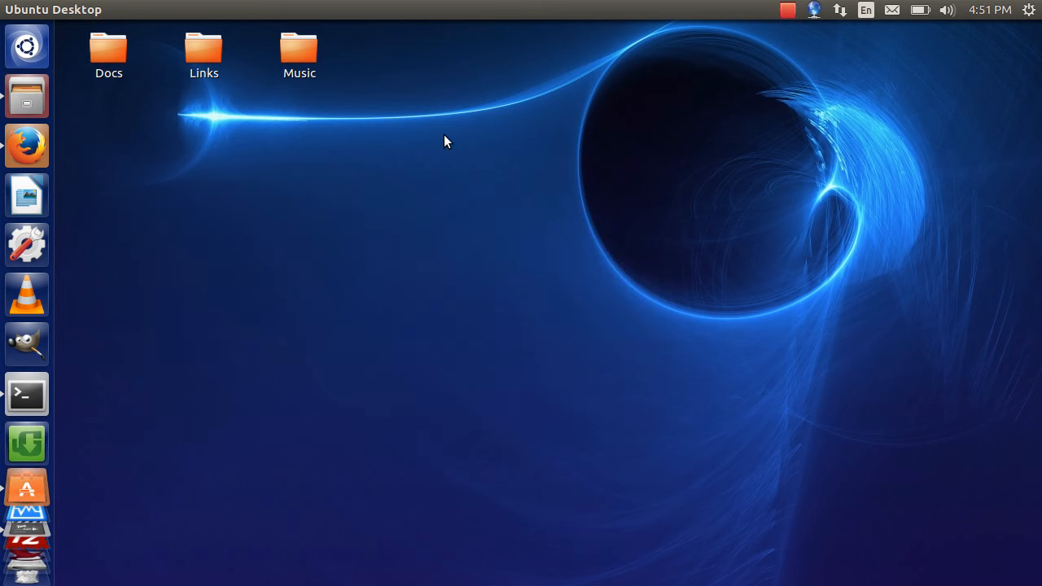
mouse_move(413, 43)
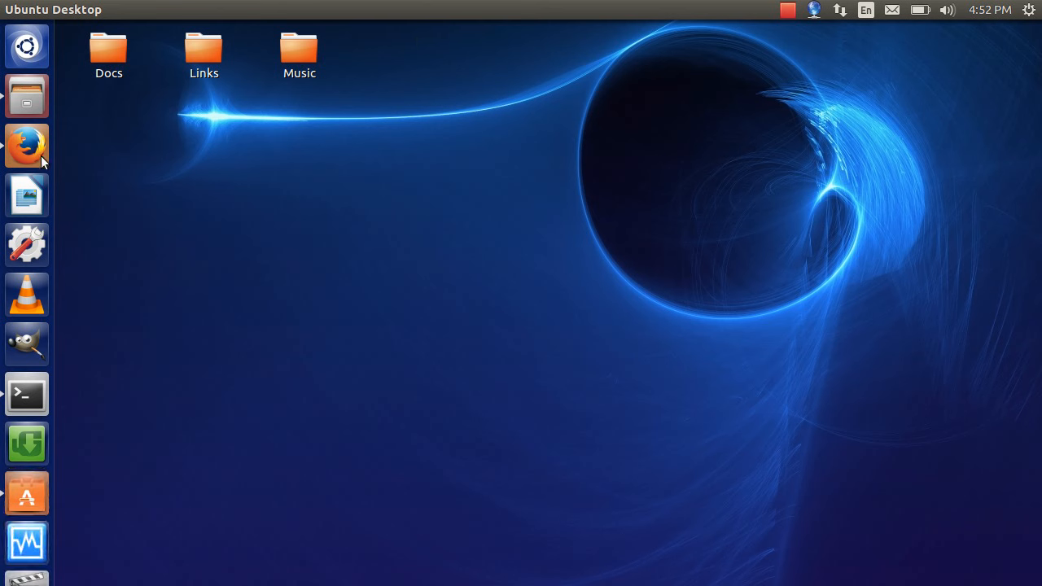
Launch Firefox, switch to the glasshouse.site blog tab, and scroll toward the Shming Shmong post.
left_click(26, 146)
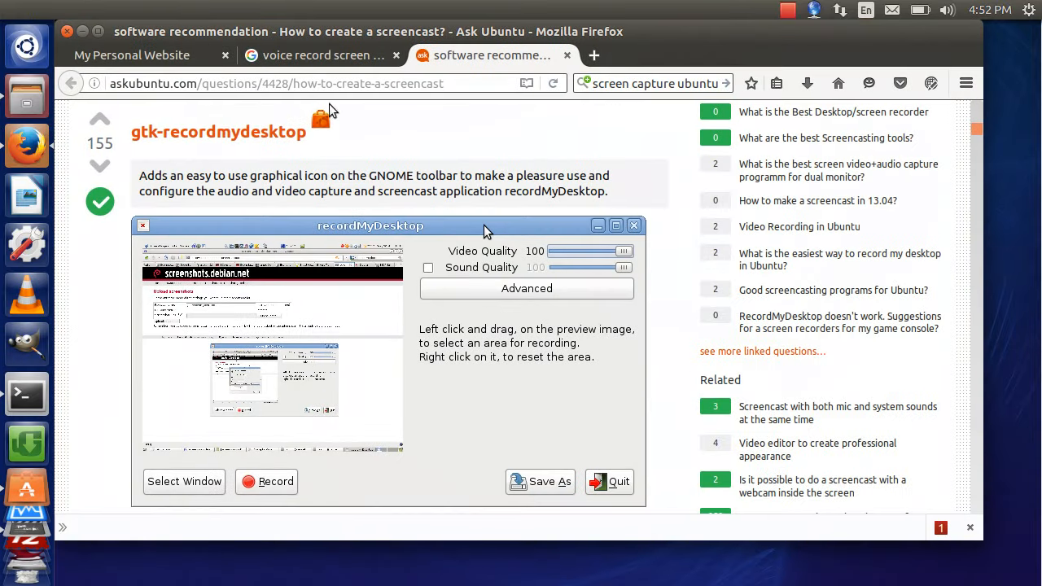
left_click(318, 55)
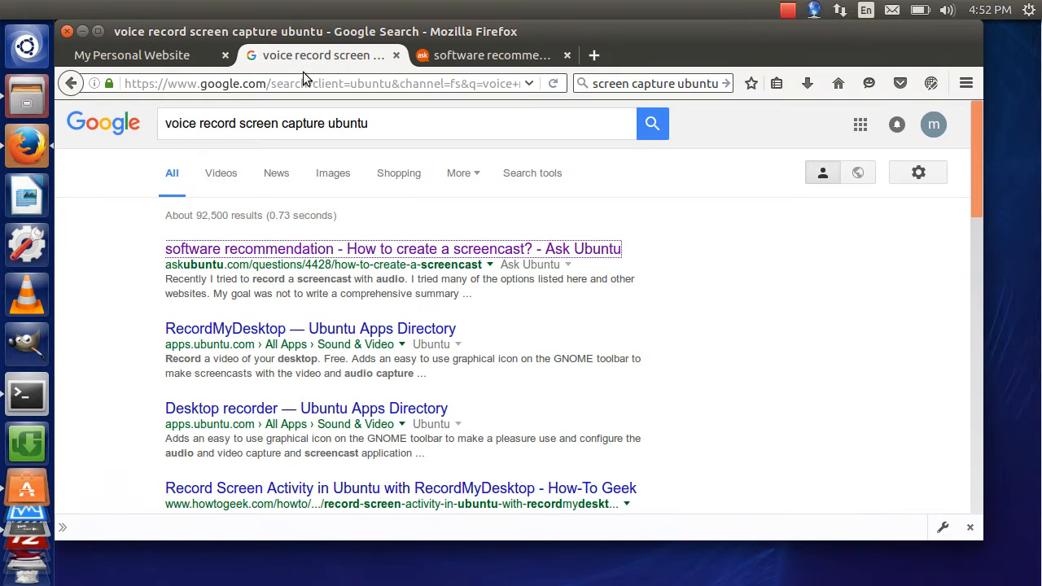
left_click(302, 83)
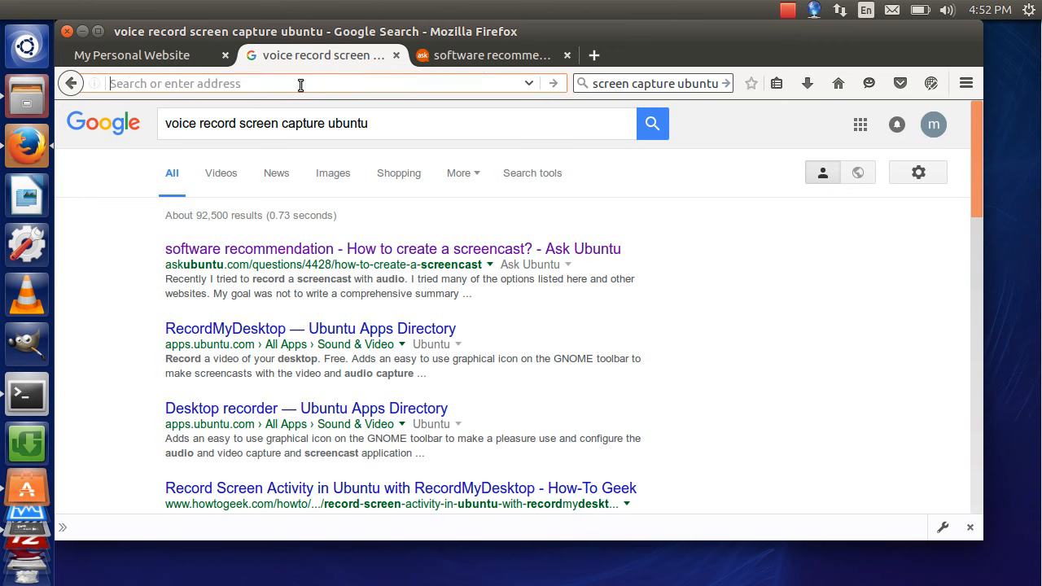
mouse_move(588, 309)
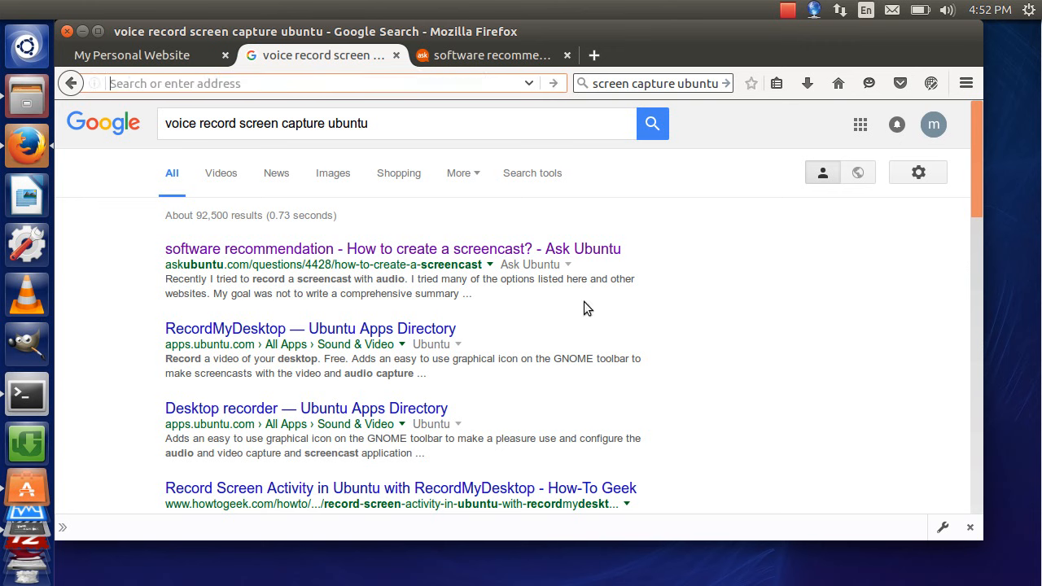
mouse_move(683, 282)
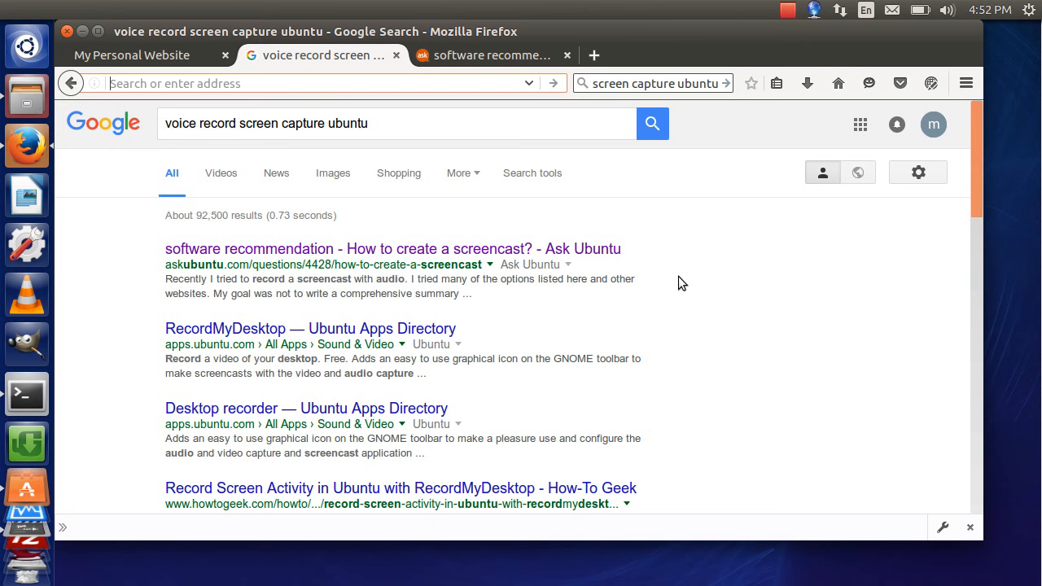
left_click(131, 54)
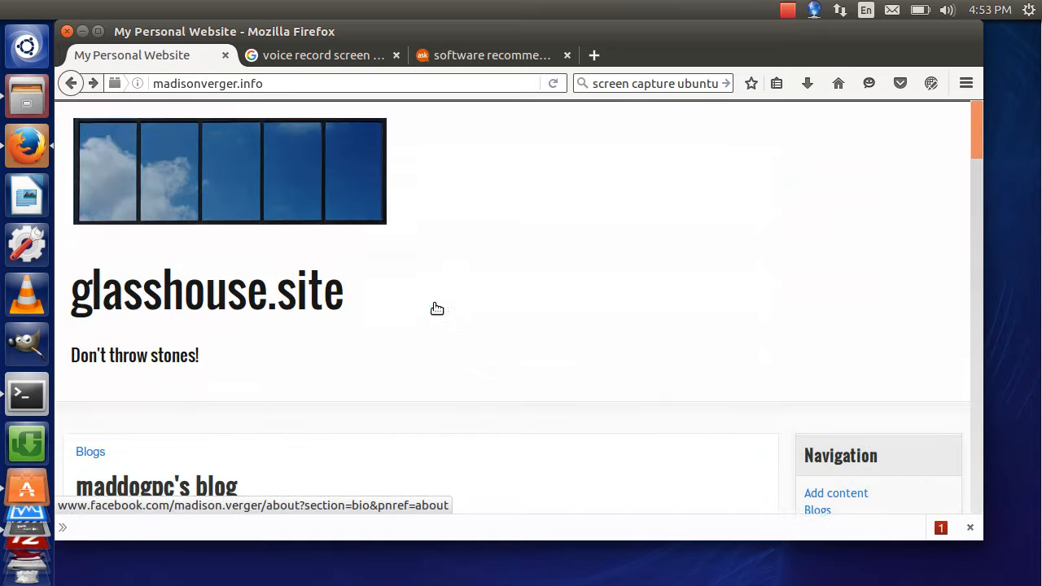
scroll("down", 3)
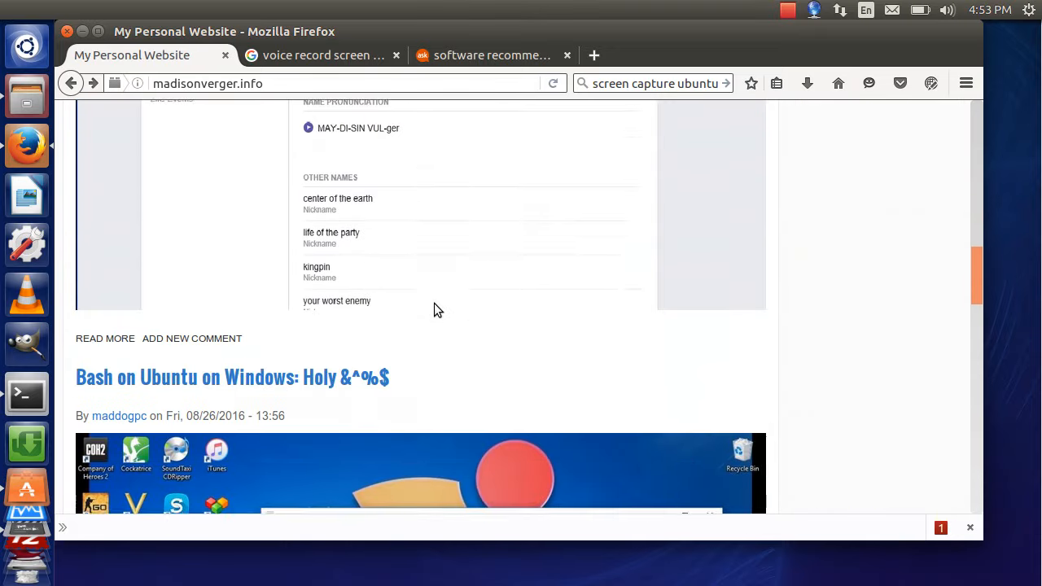
scroll("down", 3)
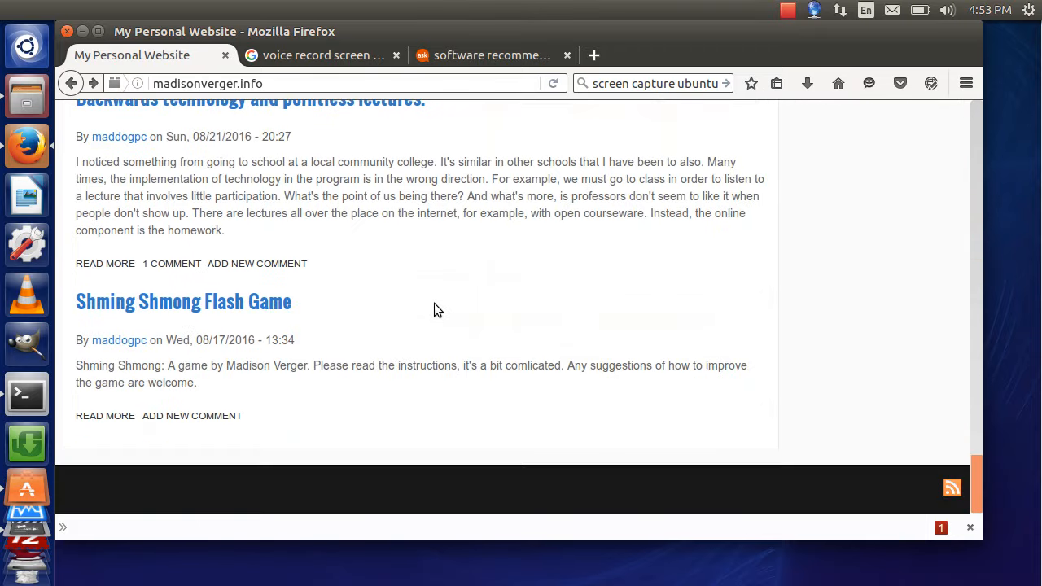
mouse_move(213, 301)
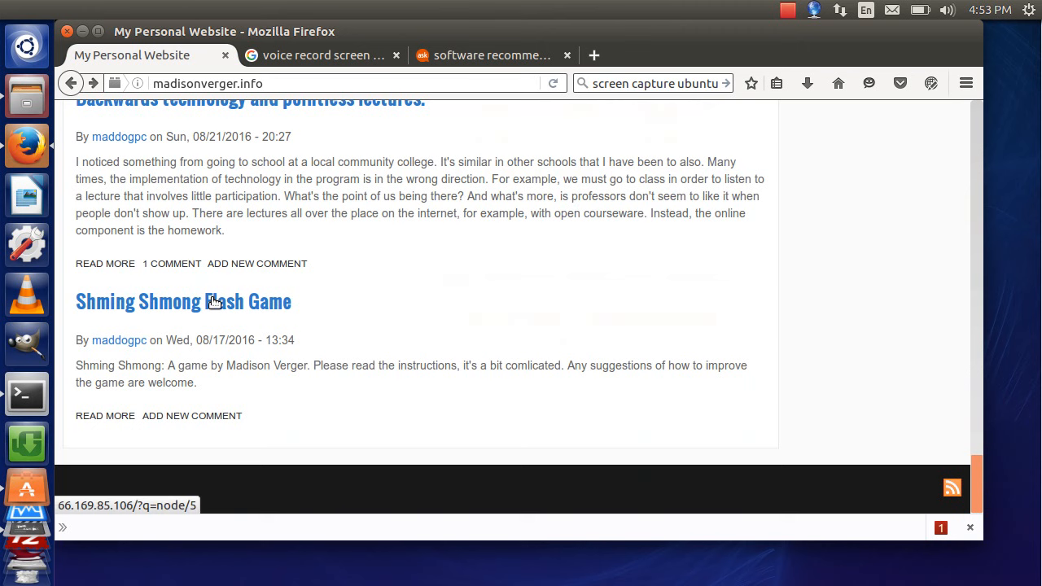
Open the Shming Shmong Flash Game post and scroll to the game's Play/Instructions screen.
left_click(184, 301)
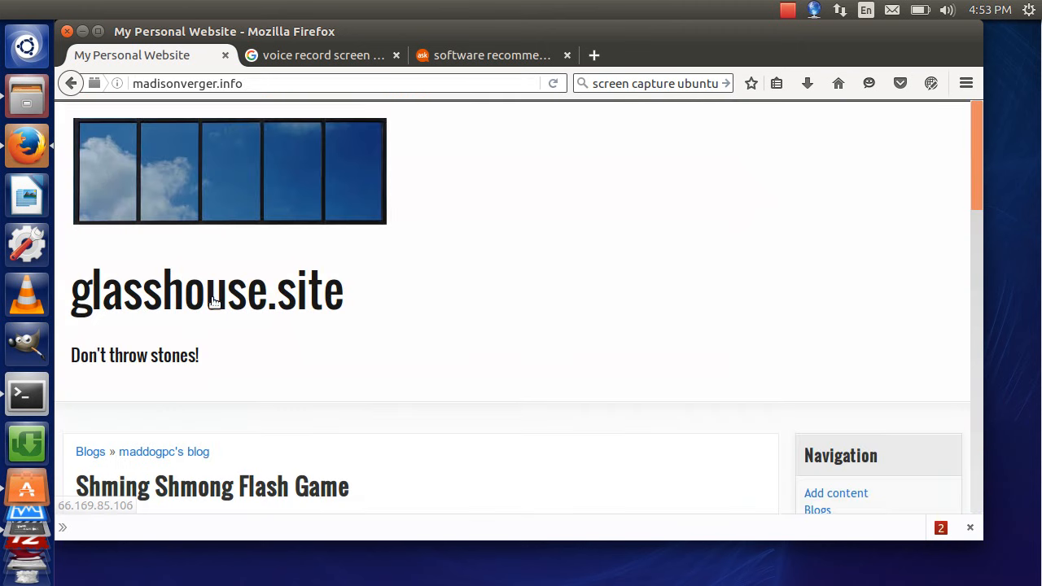
scroll("down", 3)
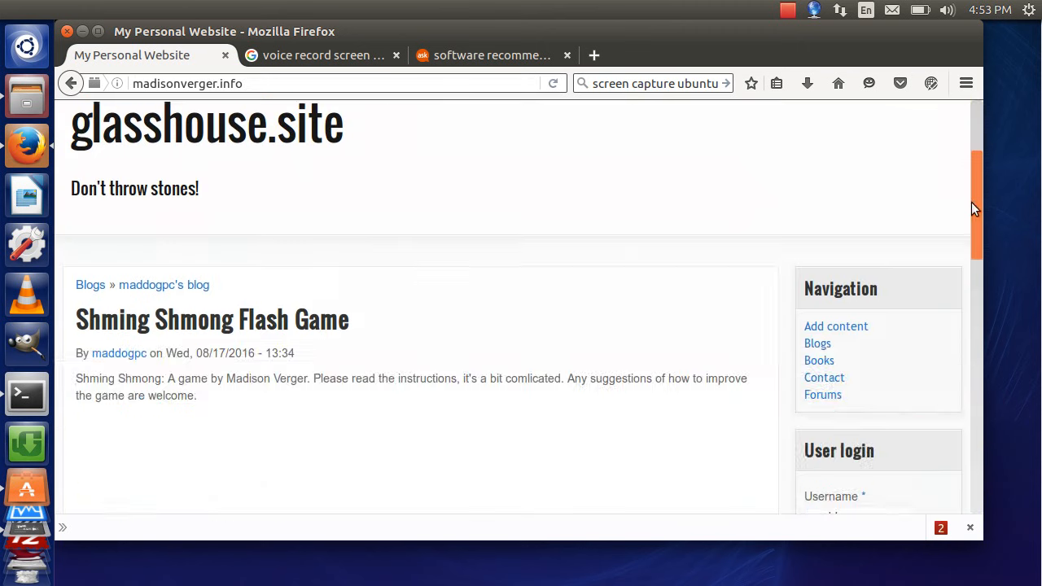
scroll("down", 3)
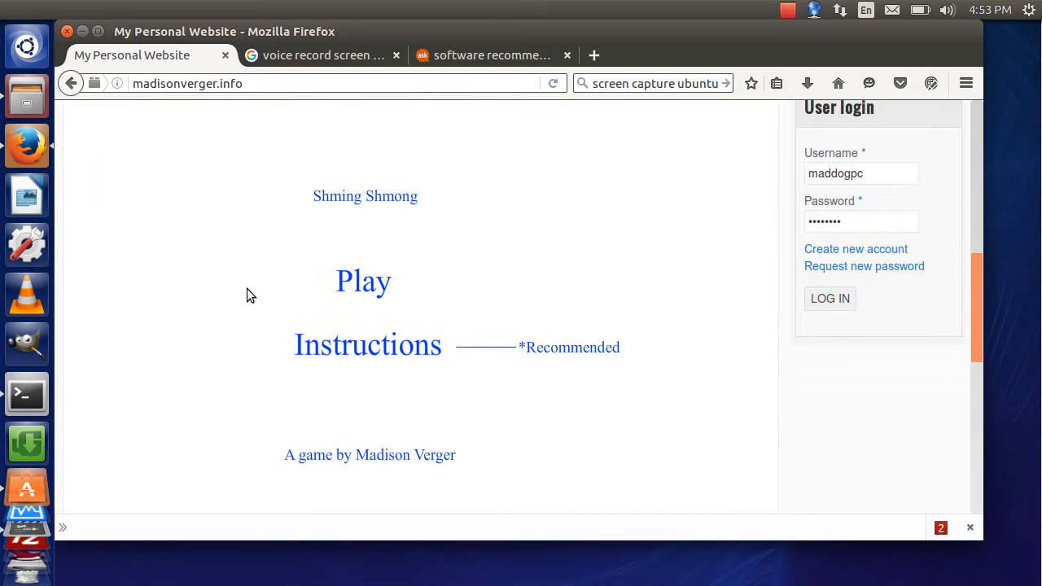
mouse_move(443, 272)
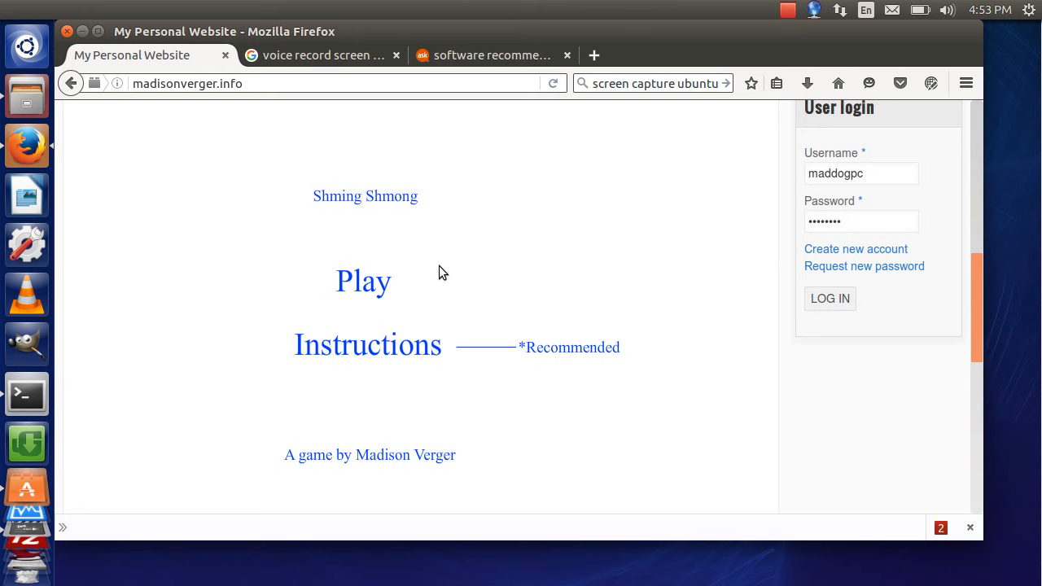
mouse_move(234, 261)
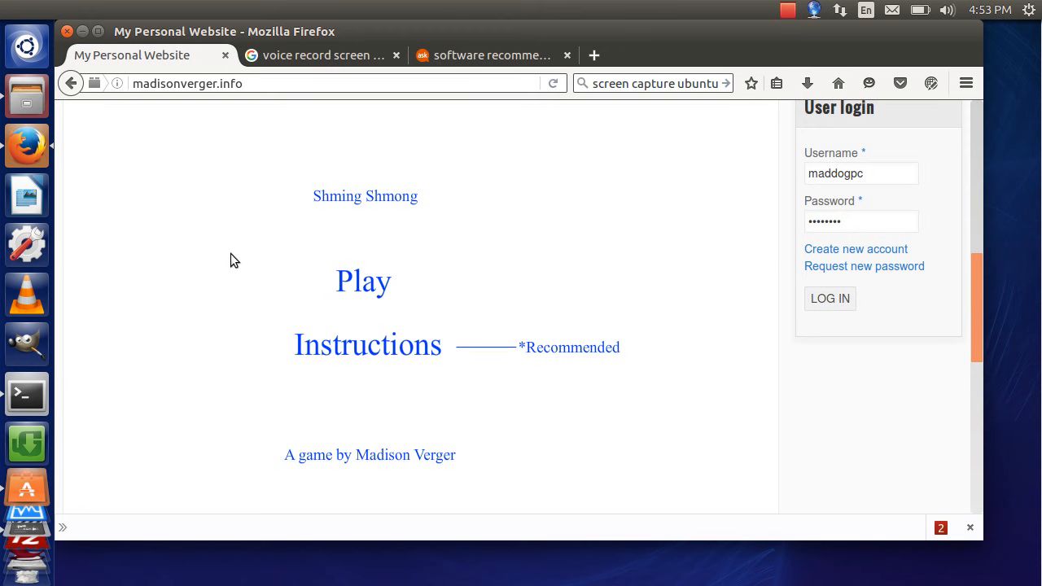
left_click(367, 344)
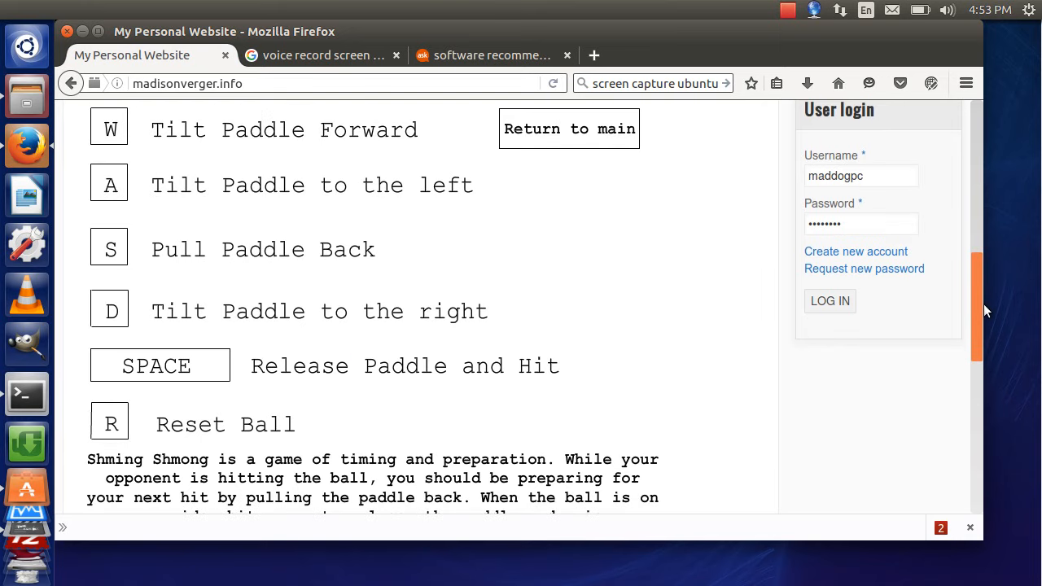
mouse_move(729, 304)
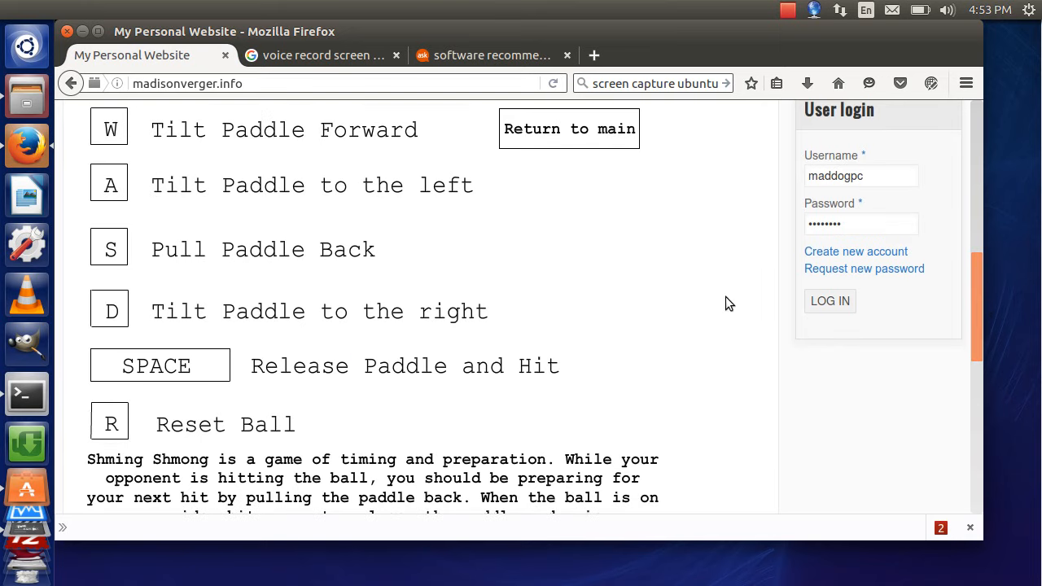
mouse_move(167, 174)
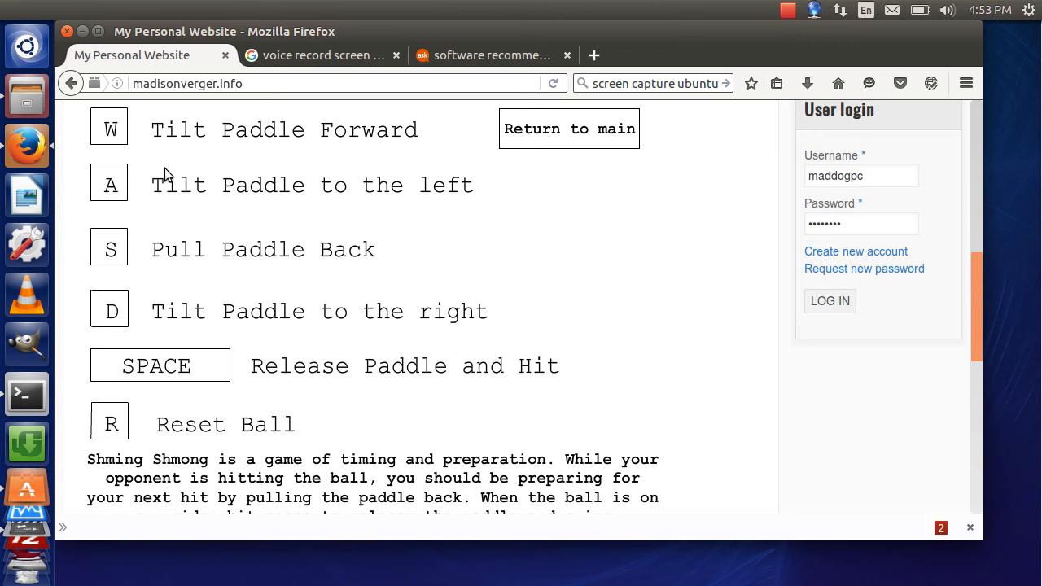
mouse_move(259, 163)
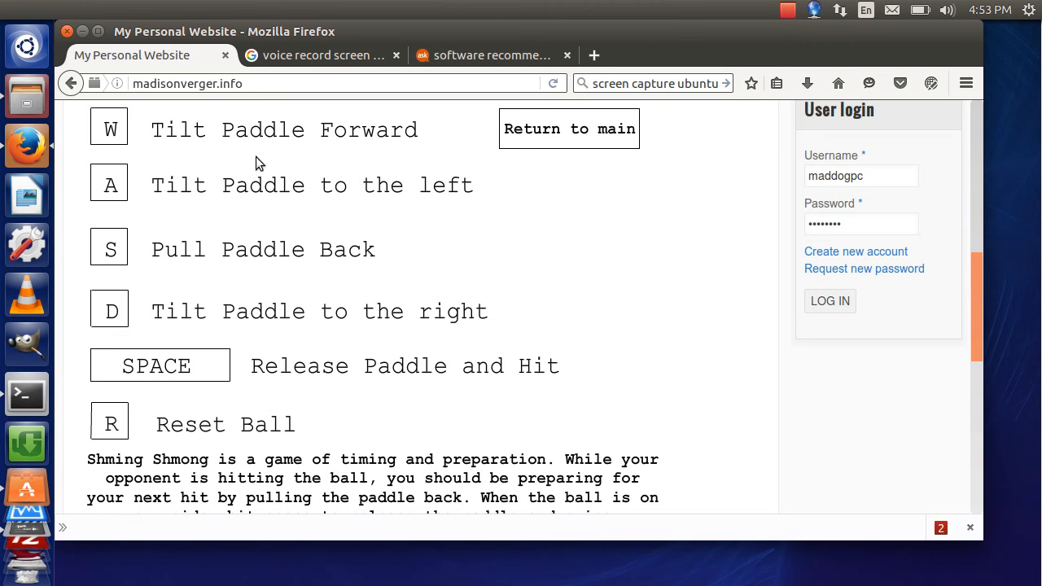
mouse_move(209, 291)
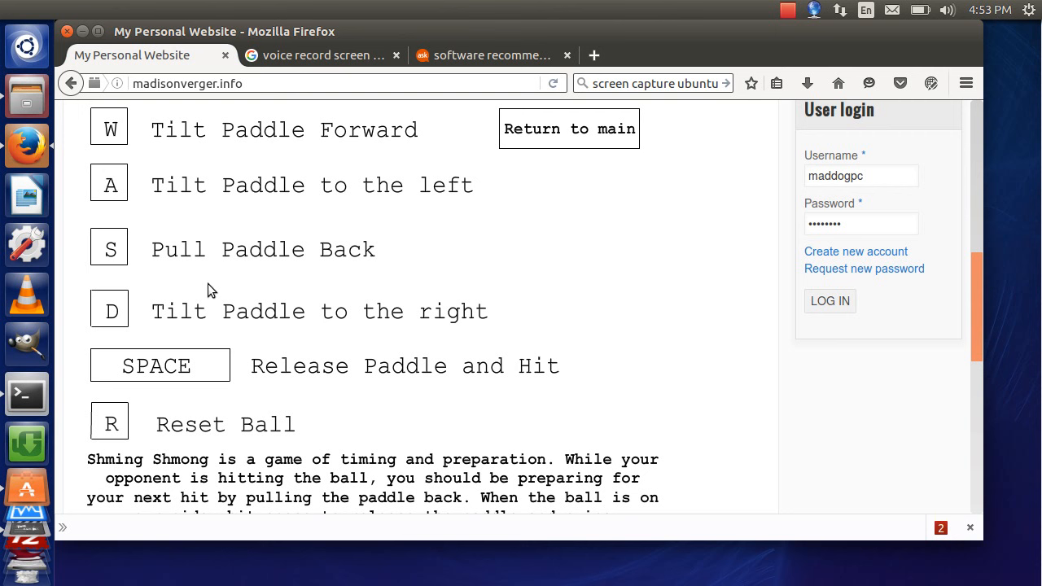
mouse_move(202, 347)
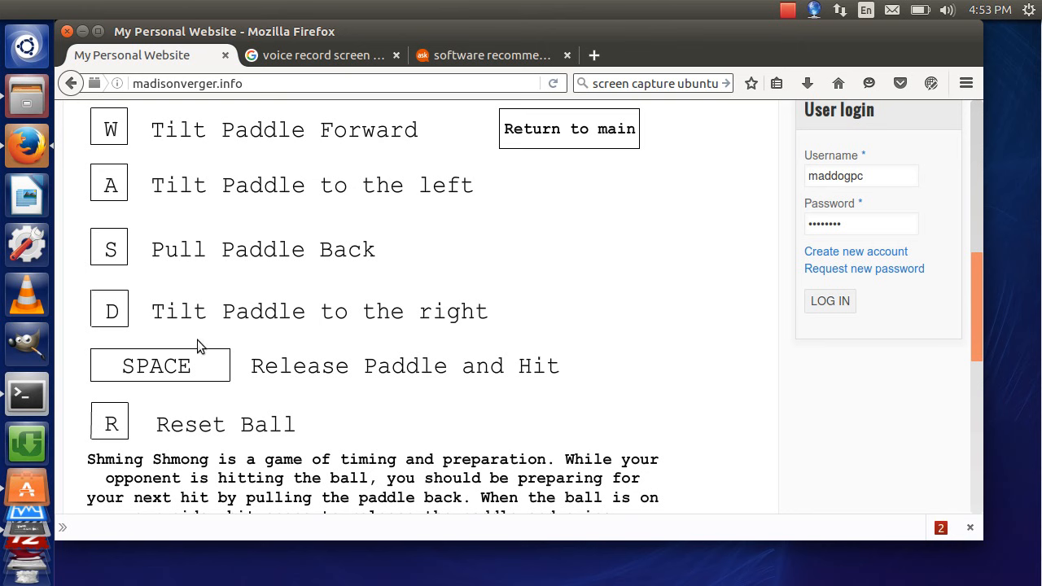
mouse_move(414, 341)
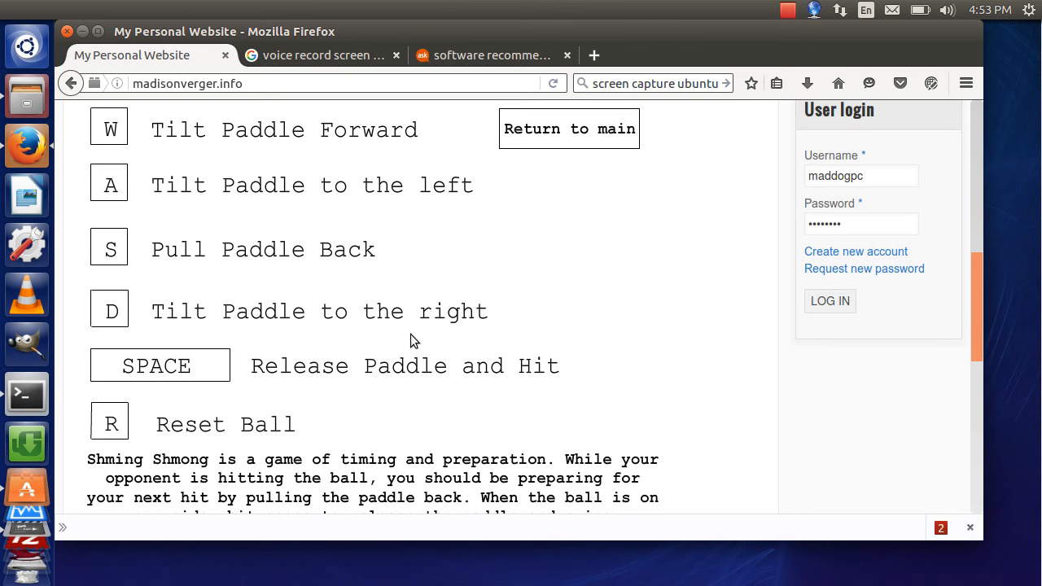
mouse_move(187, 352)
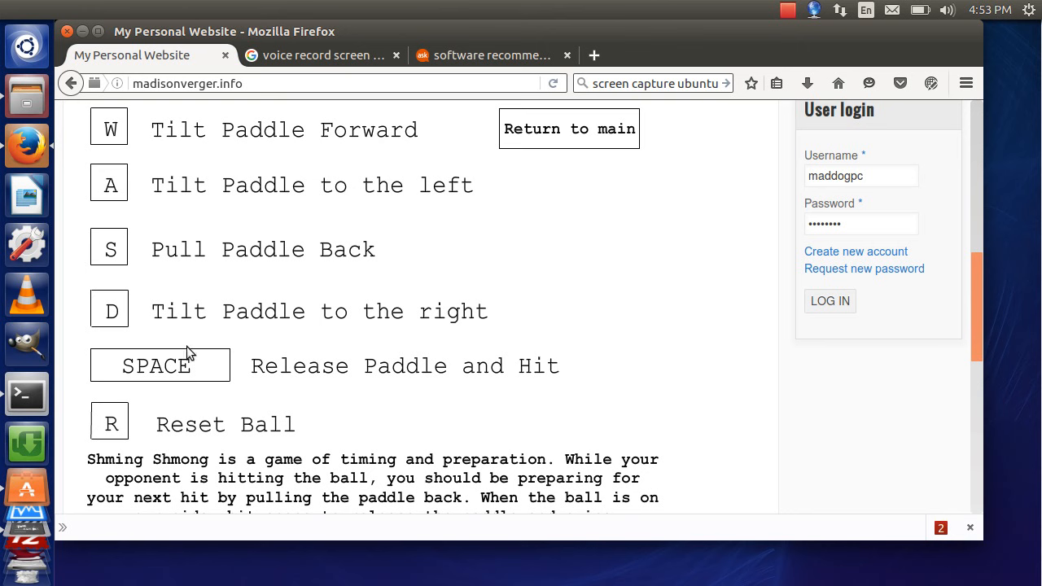
mouse_move(120, 411)
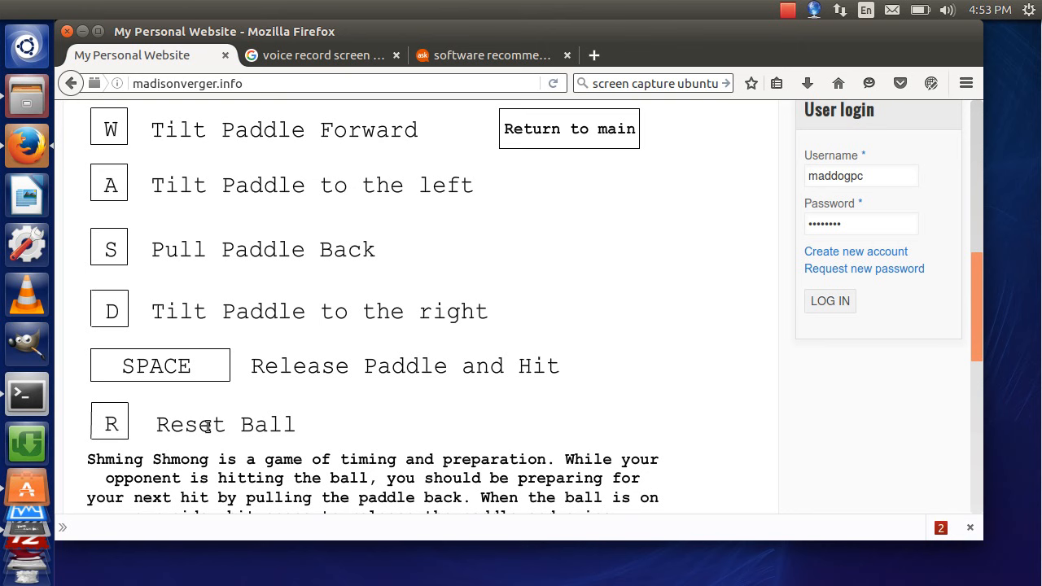
mouse_move(137, 423)
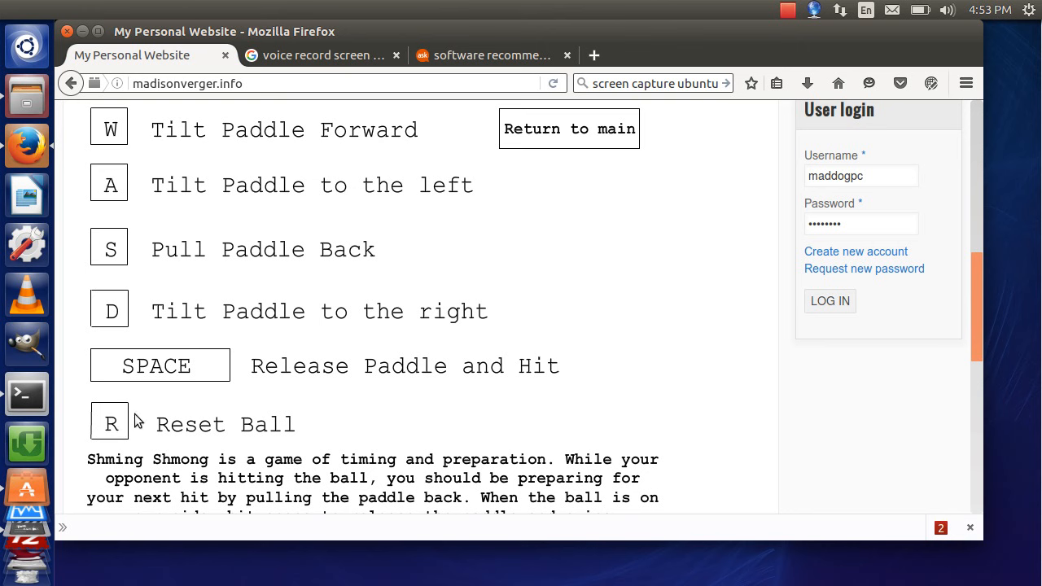
mouse_move(140, 429)
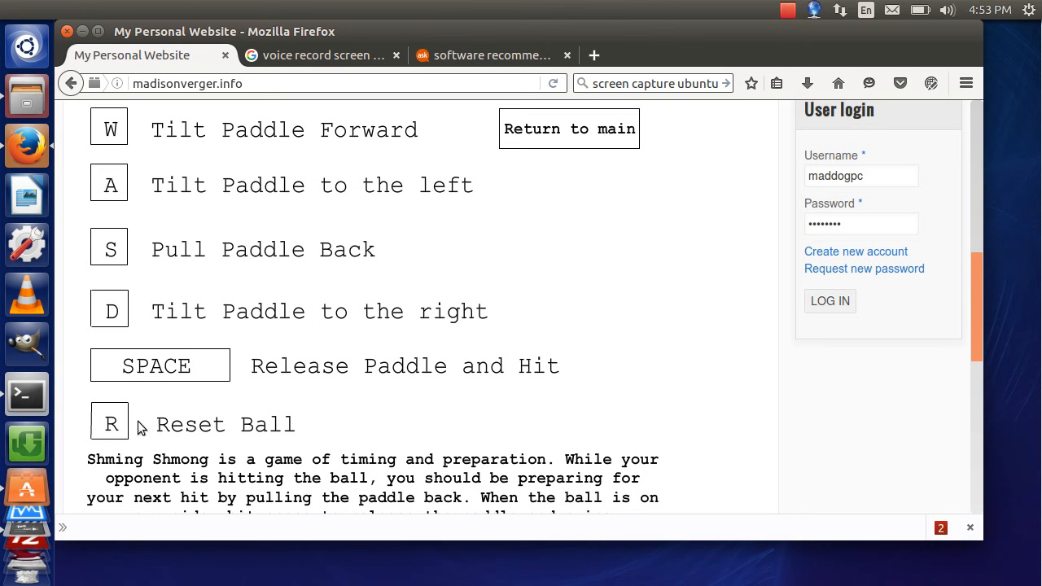
mouse_move(160, 418)
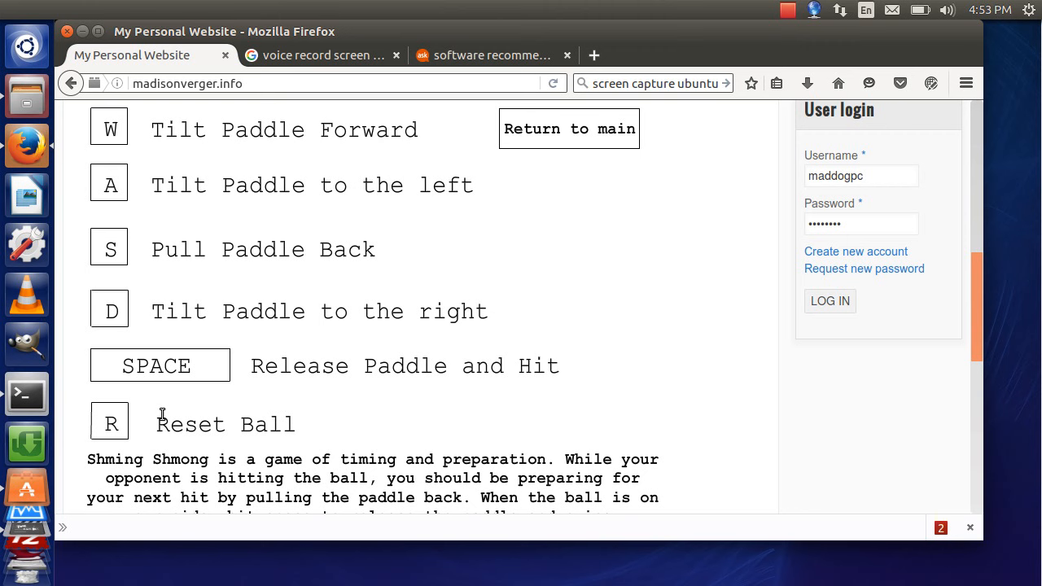
mouse_move(201, 418)
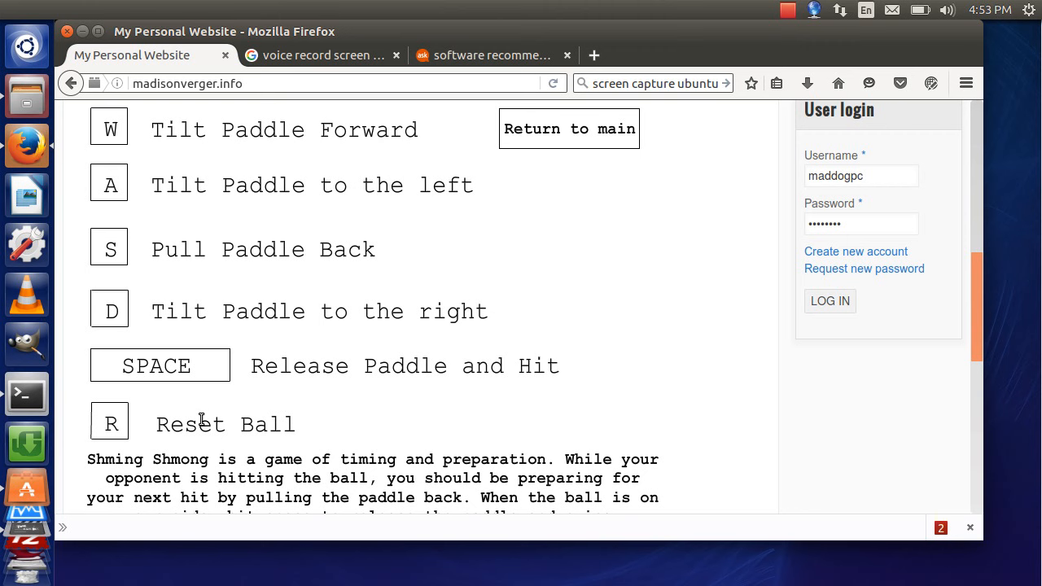
mouse_move(1038, 316)
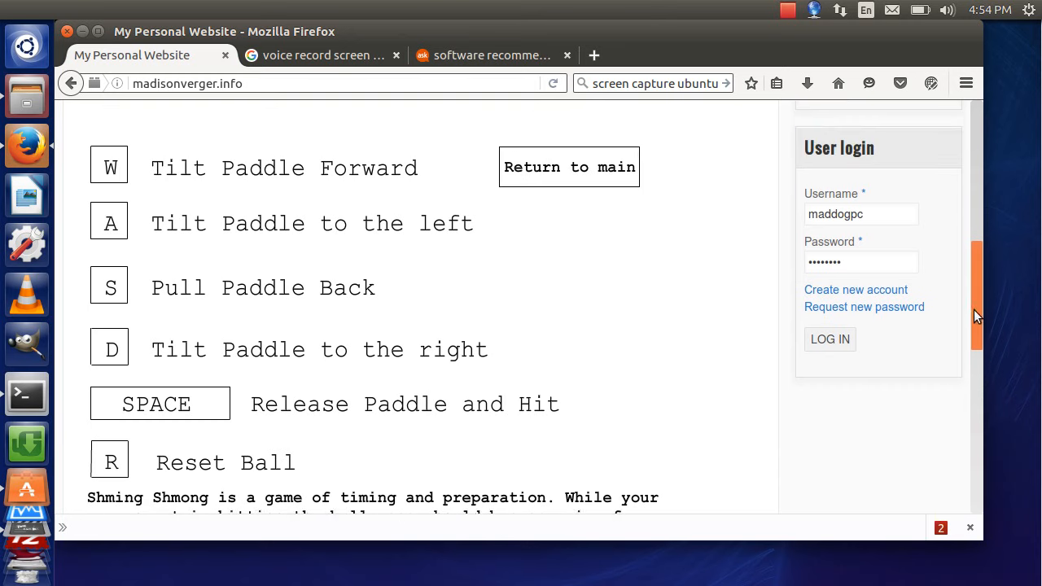
scroll("down", 3)
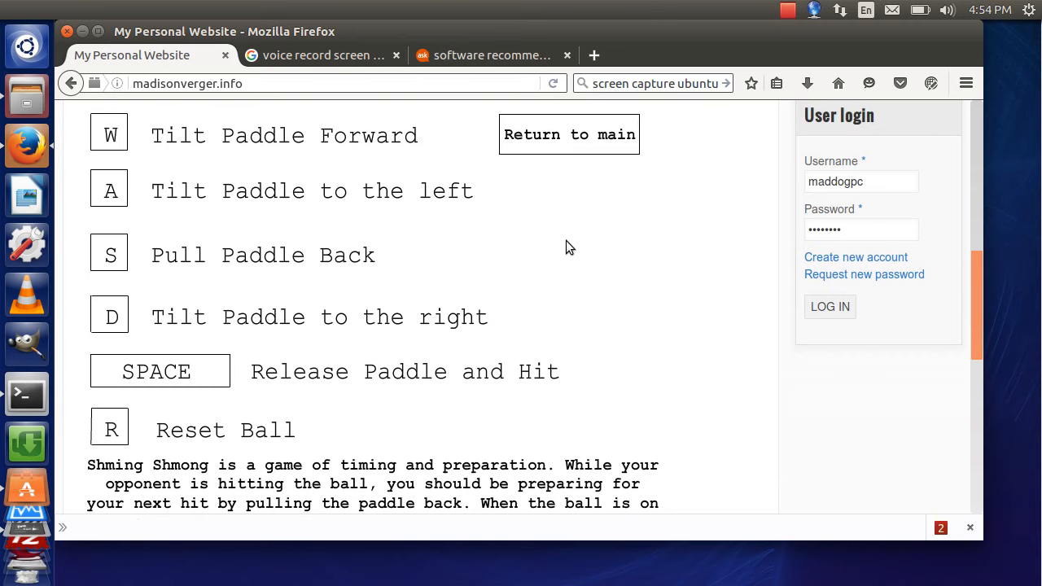
mouse_move(647, 481)
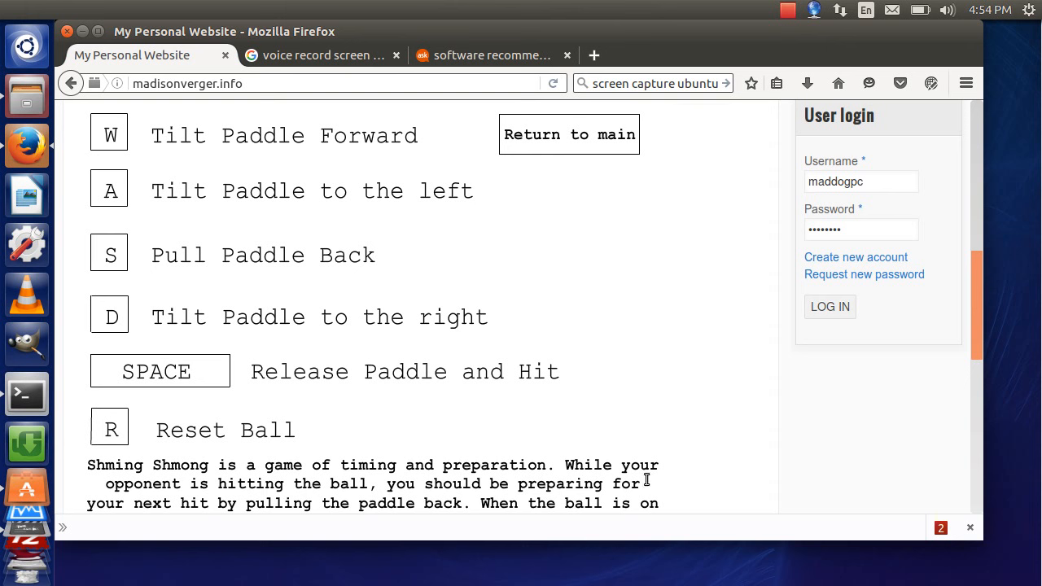
mouse_move(308, 475)
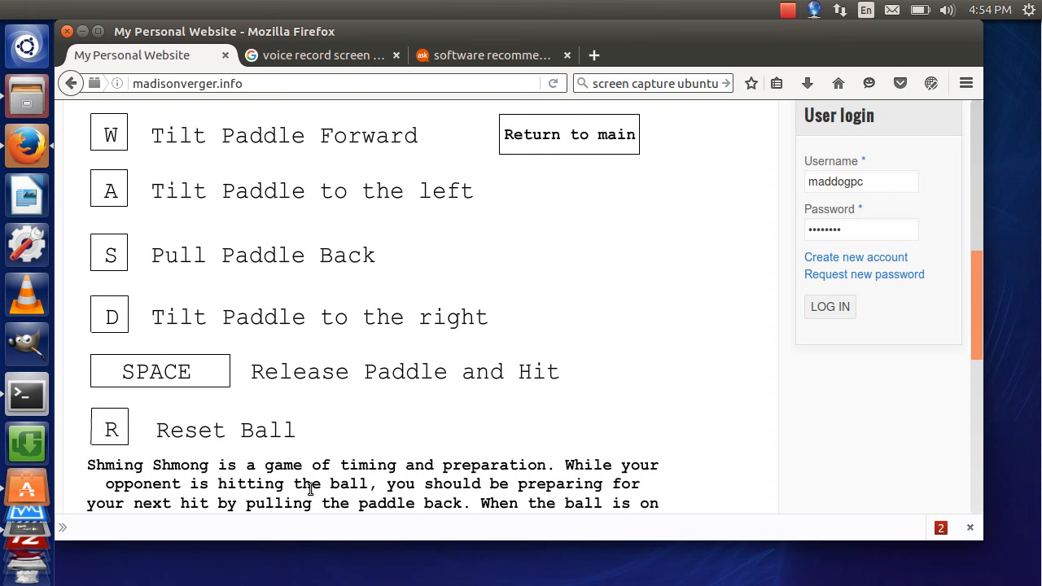
mouse_move(456, 264)
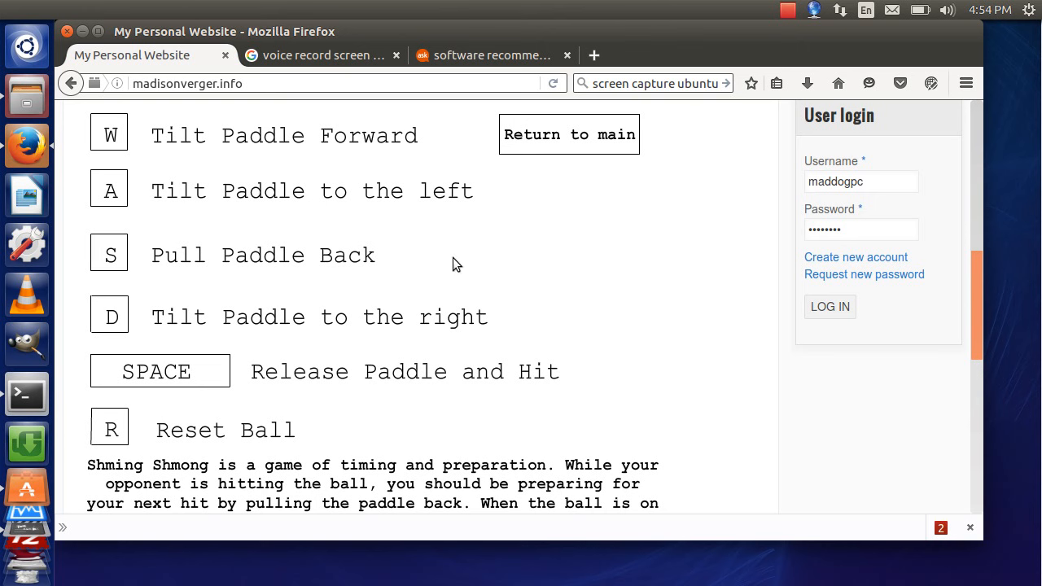
mouse_move(567, 151)
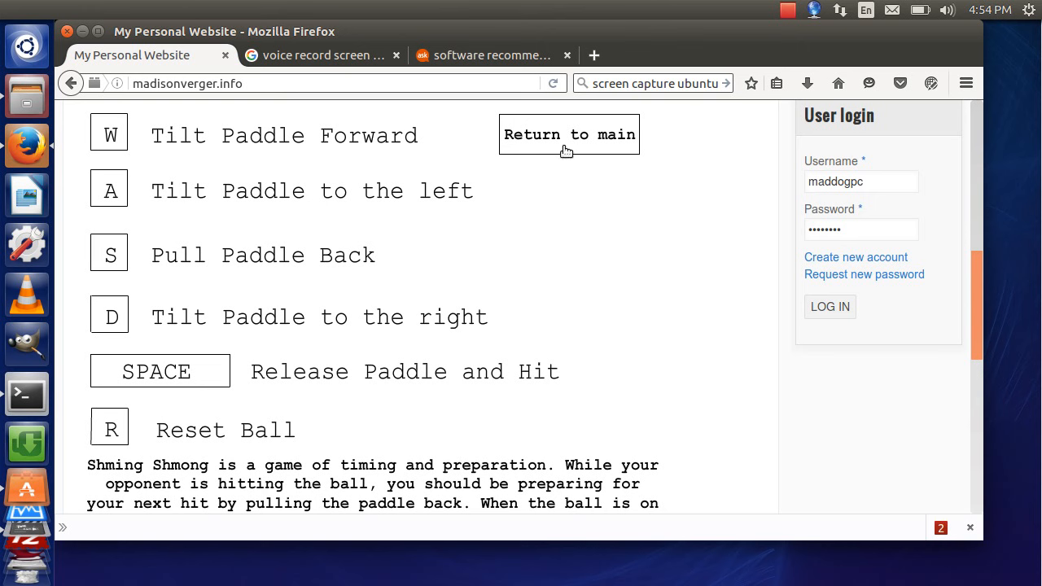
Use 'Return to main' to leave the instructions for the Shming Shmong title screen.
left_click(568, 134)
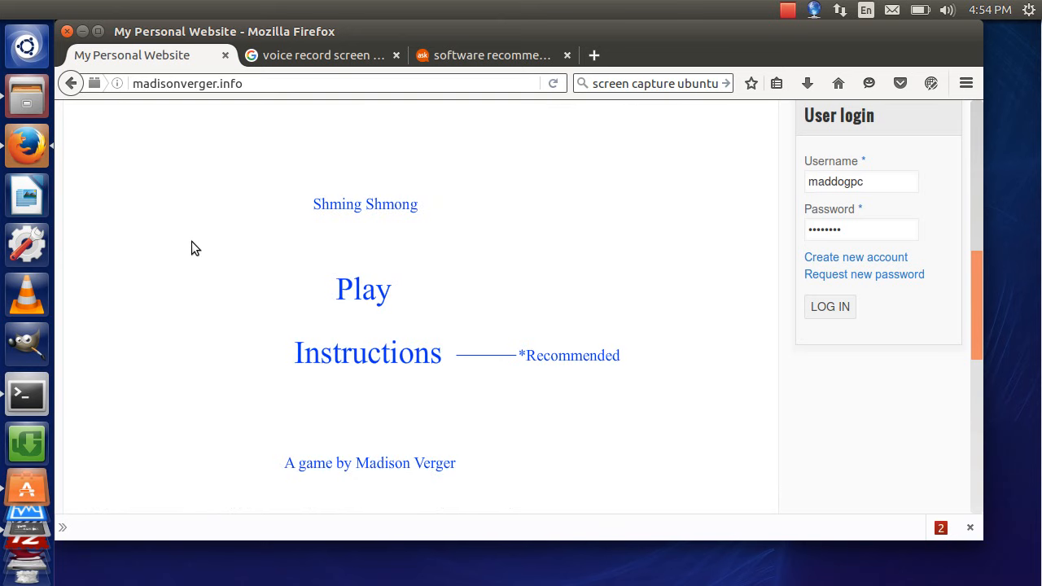
mouse_move(415, 263)
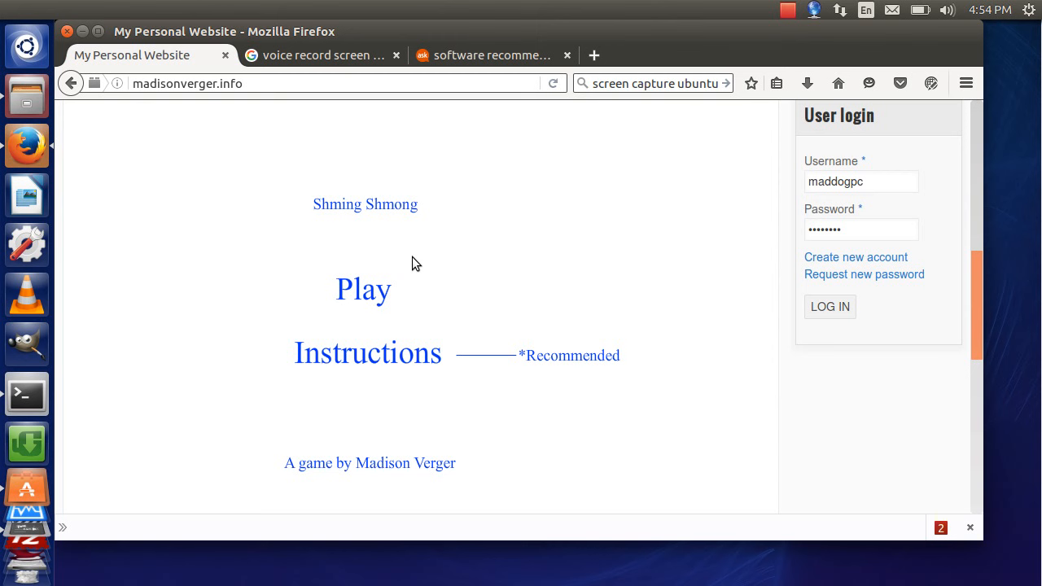
mouse_move(364, 295)
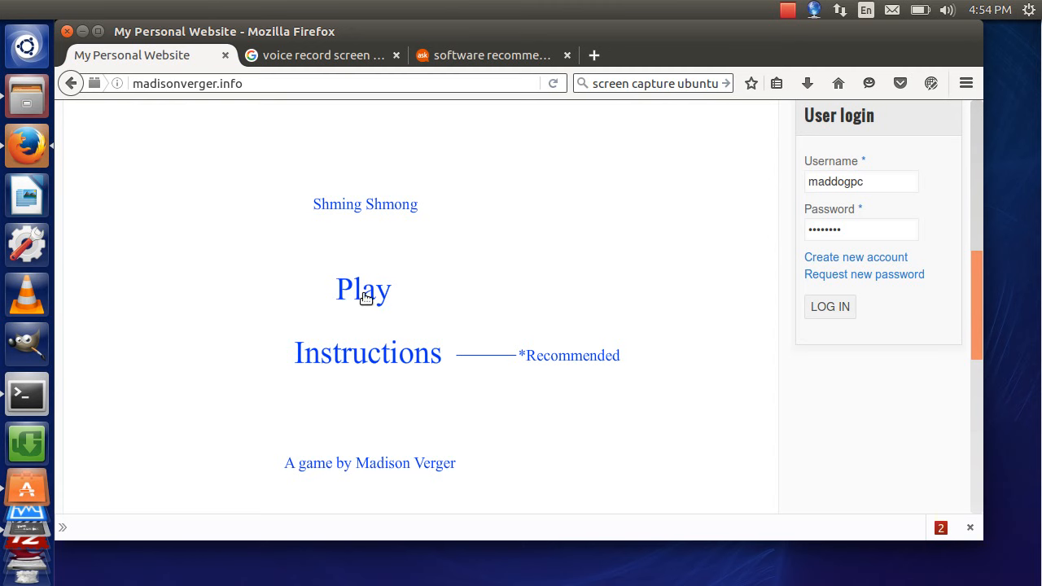
left_click(363, 289)
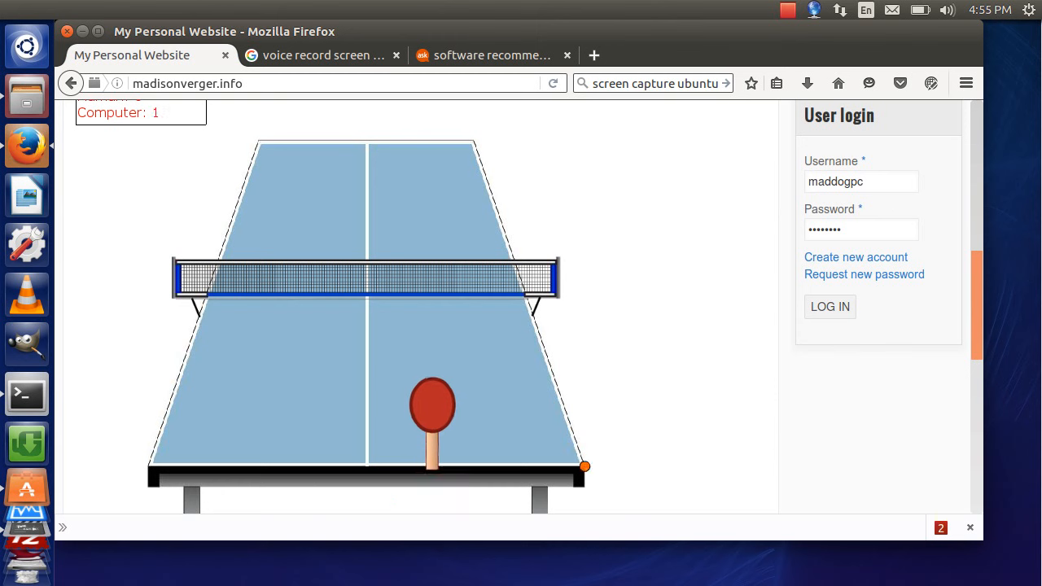
mouse_move(550, 411)
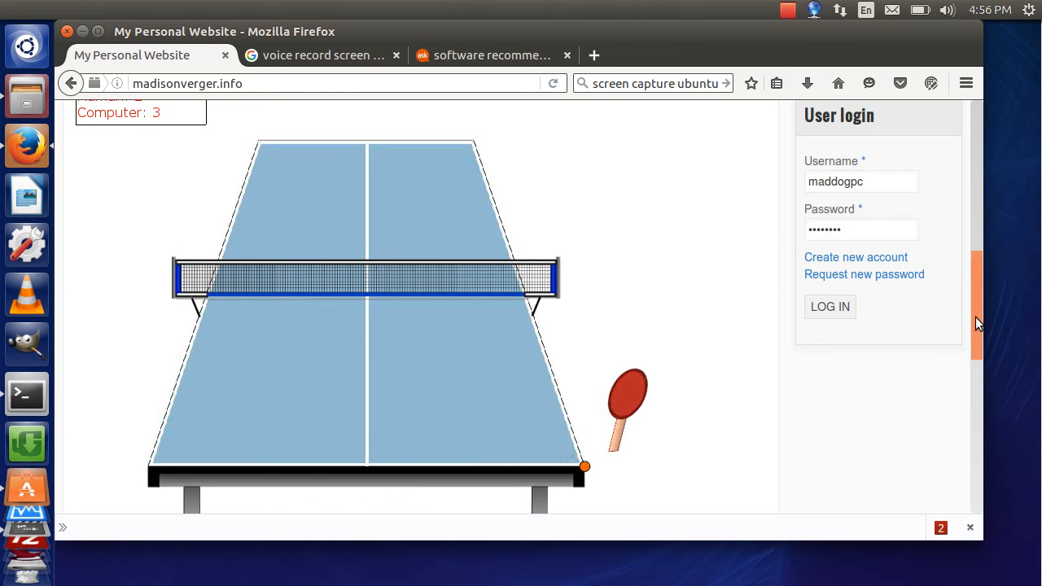
Play on to Human 6, Computer 7, then open the screen recorder's tray menu.
scroll("up", 3)
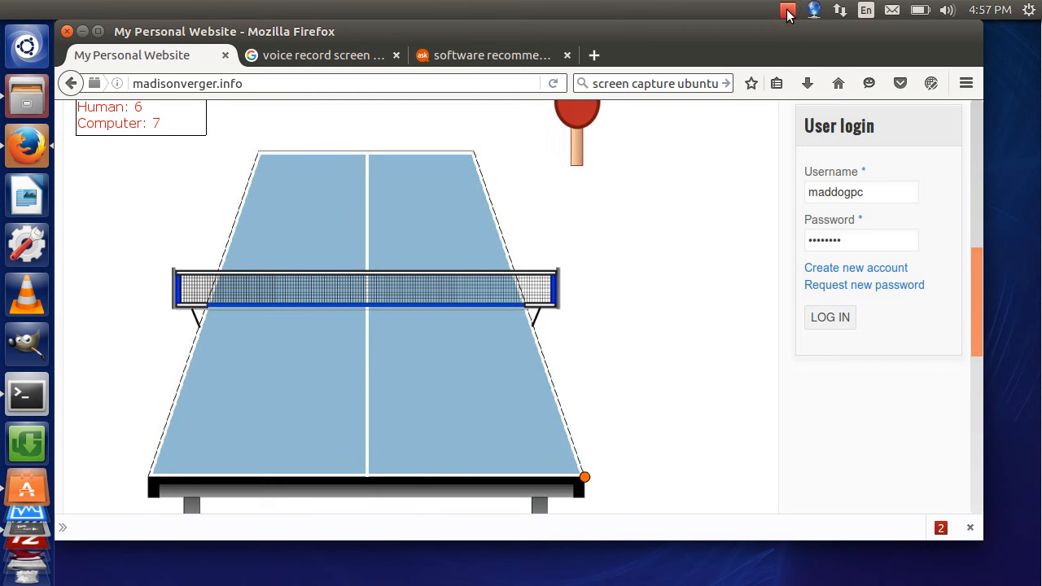
left_click(788, 9)
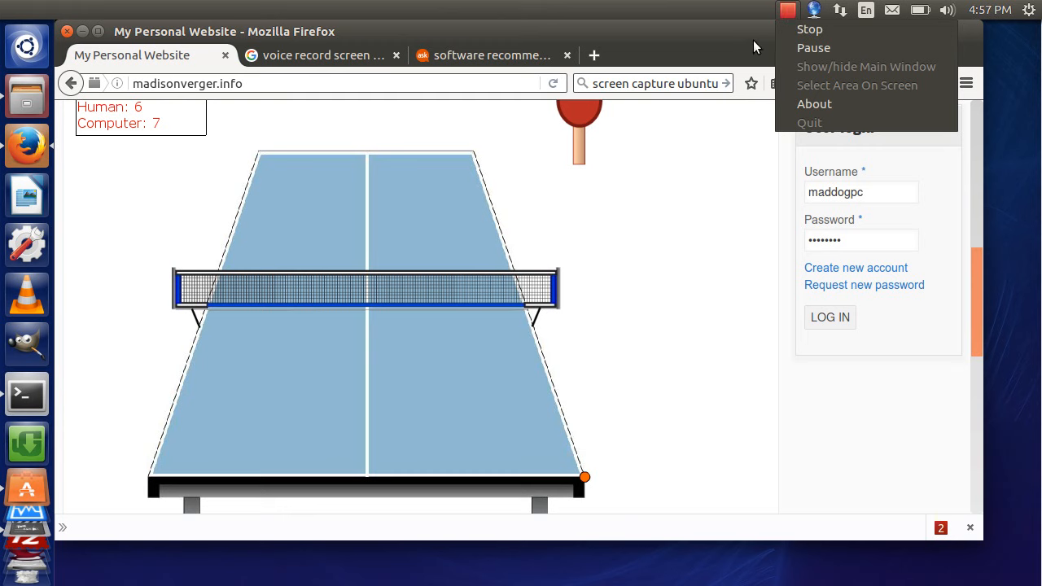